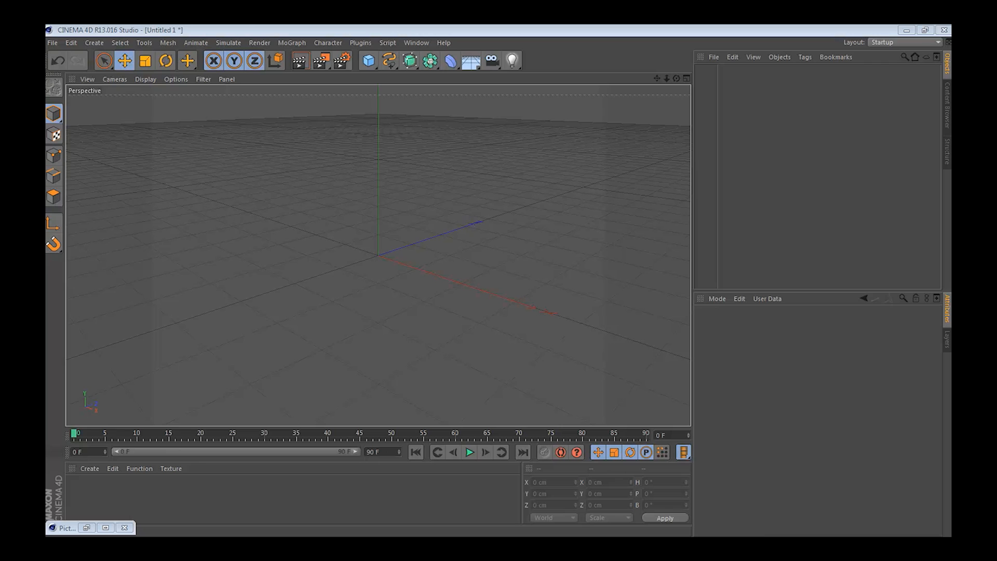
mouse_move(91, 527)
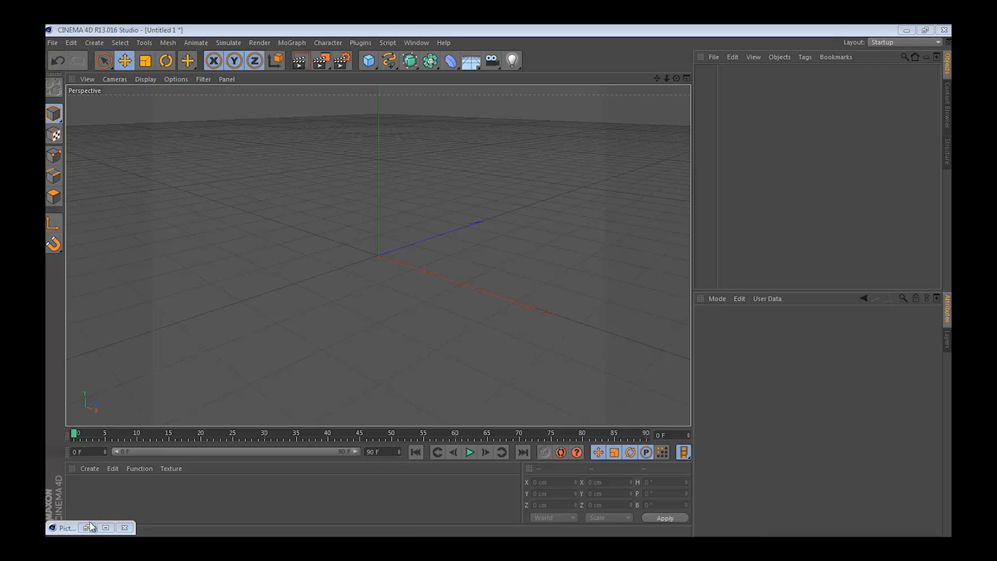
Review the clouds1.jpg and clouds2.jpg renders in the Picture Viewer history
click(66, 527)
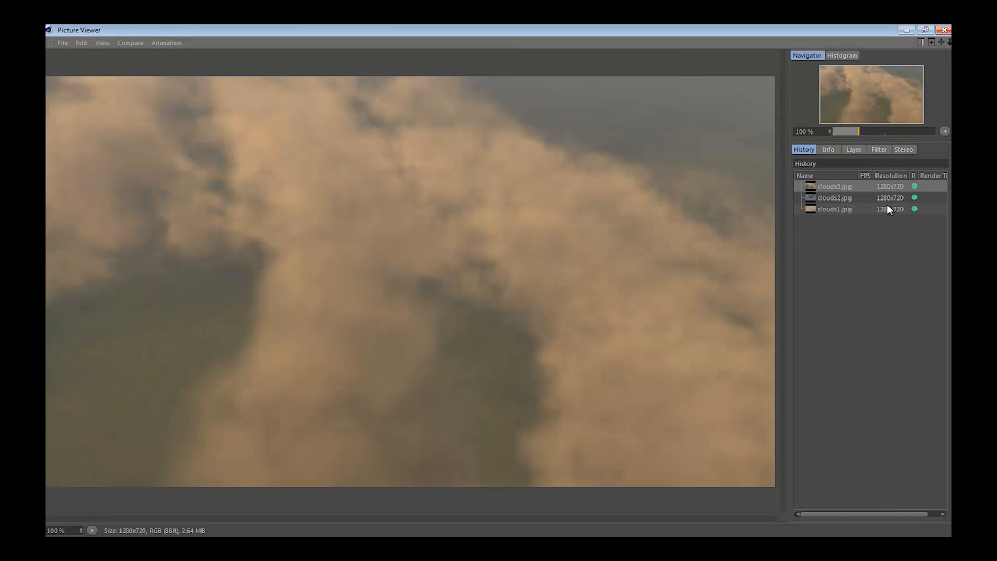
click(834, 209)
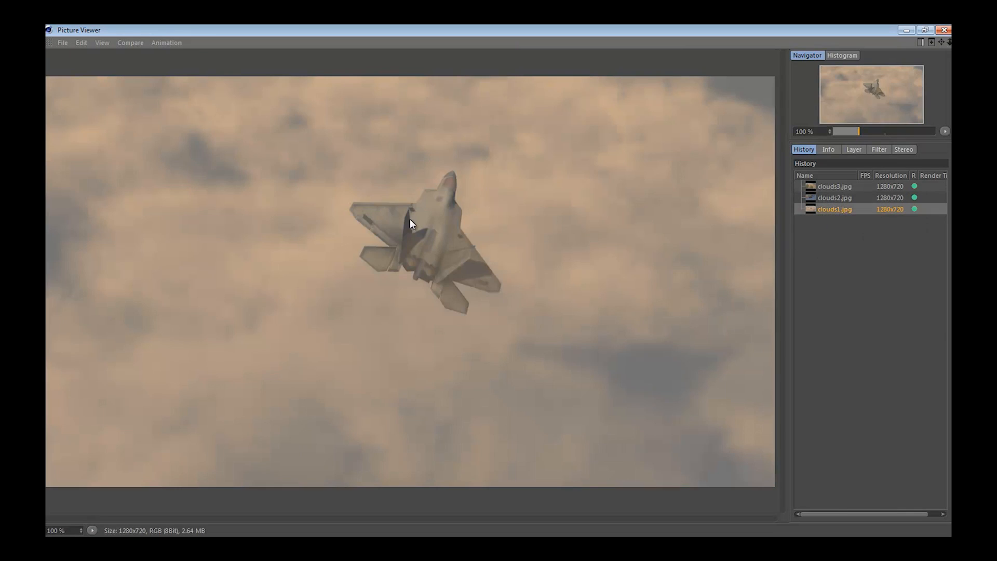
mouse_move(267, 263)
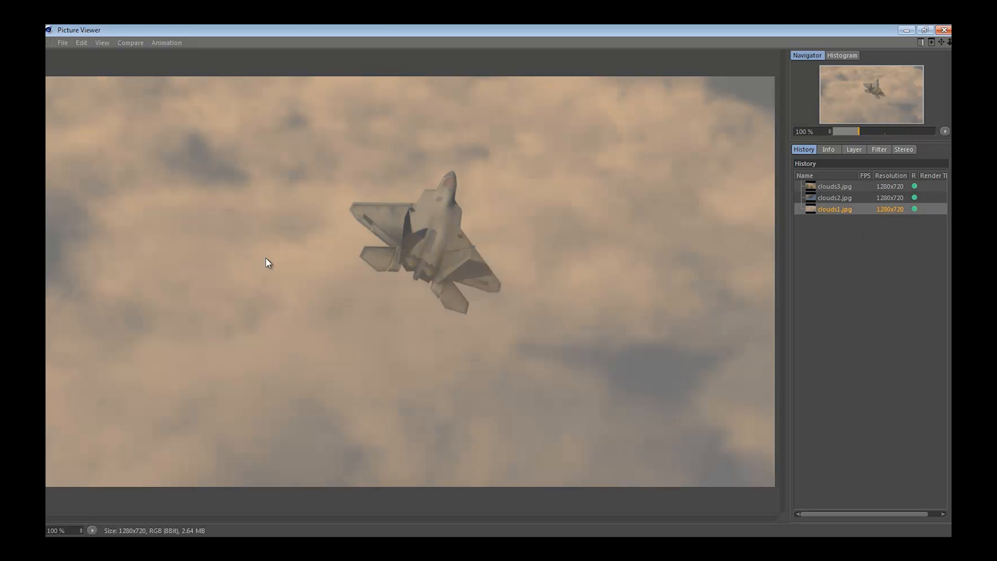
click(834, 197)
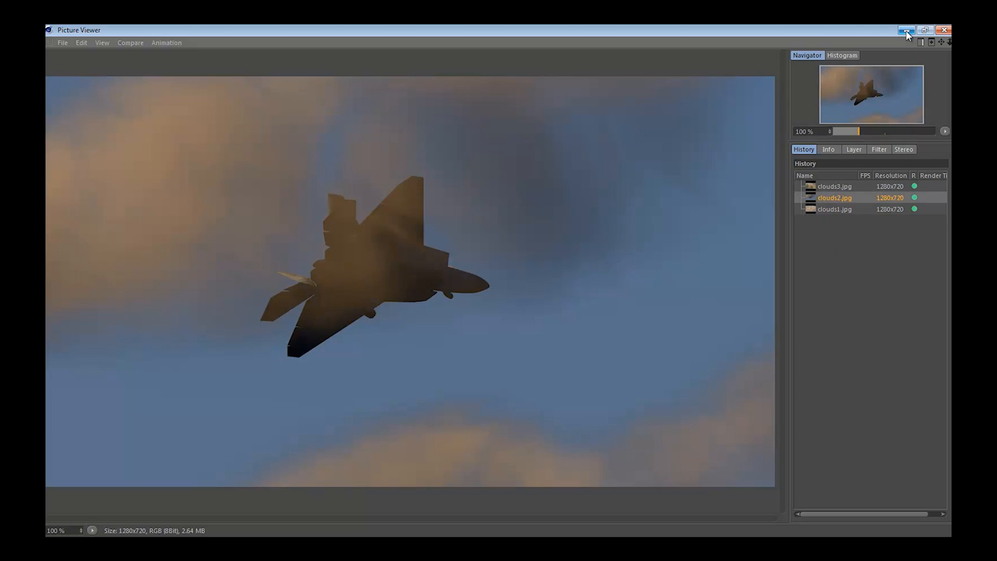
Add a Physical Sky object and enable its Volumetric Clouds option
click(906, 30)
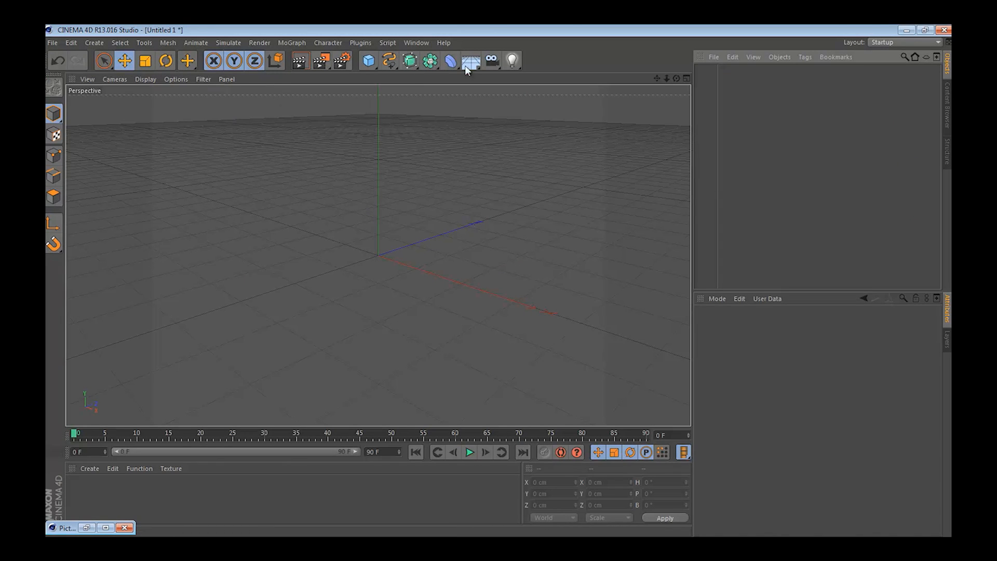
click(470, 60)
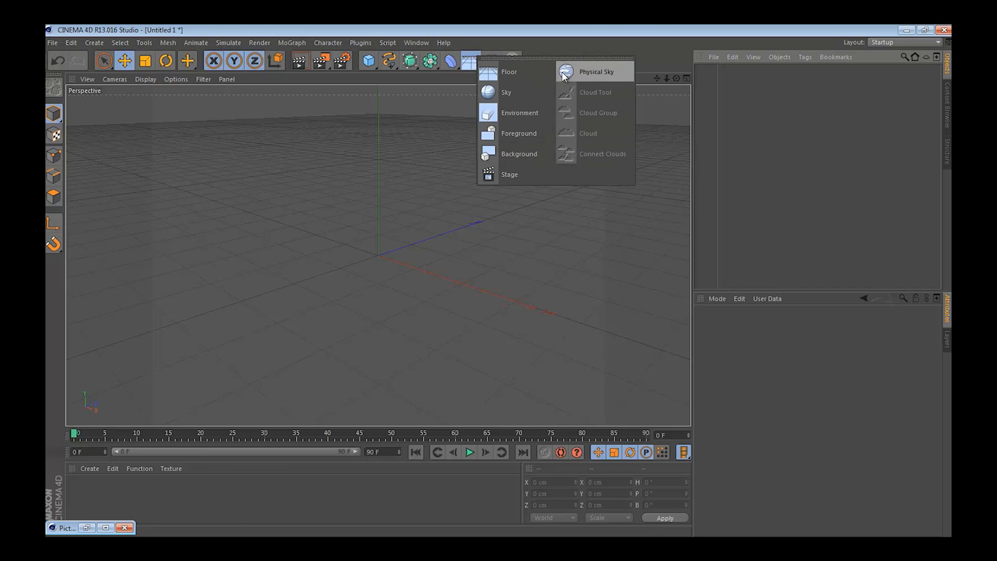
click(595, 72)
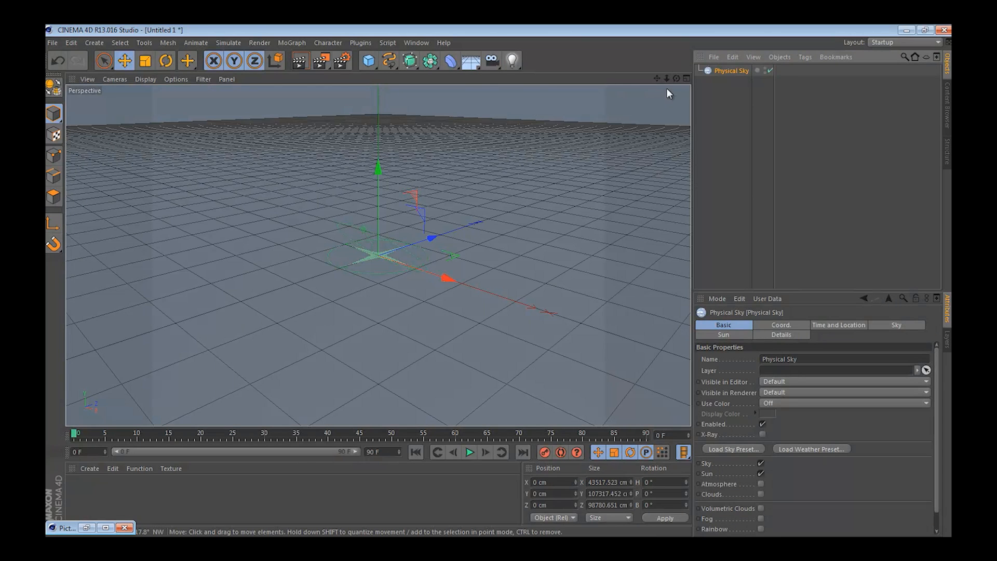
mouse_move(622, 299)
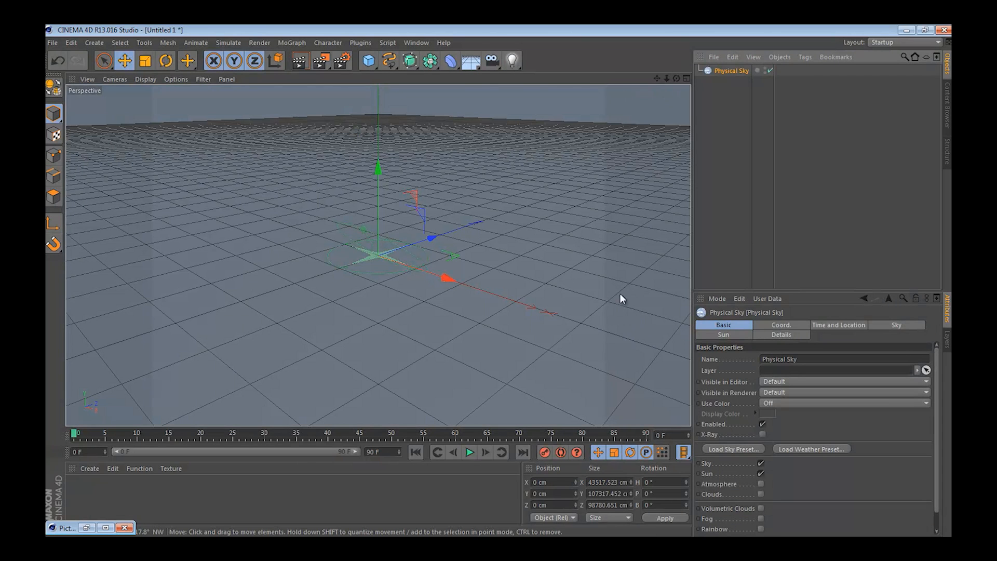
mouse_move(747, 515)
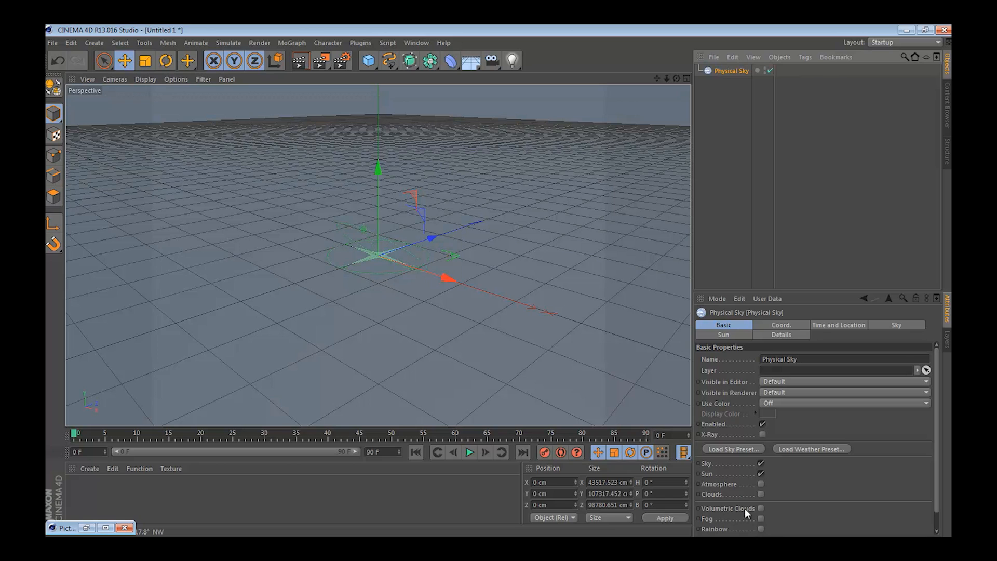
click(761, 508)
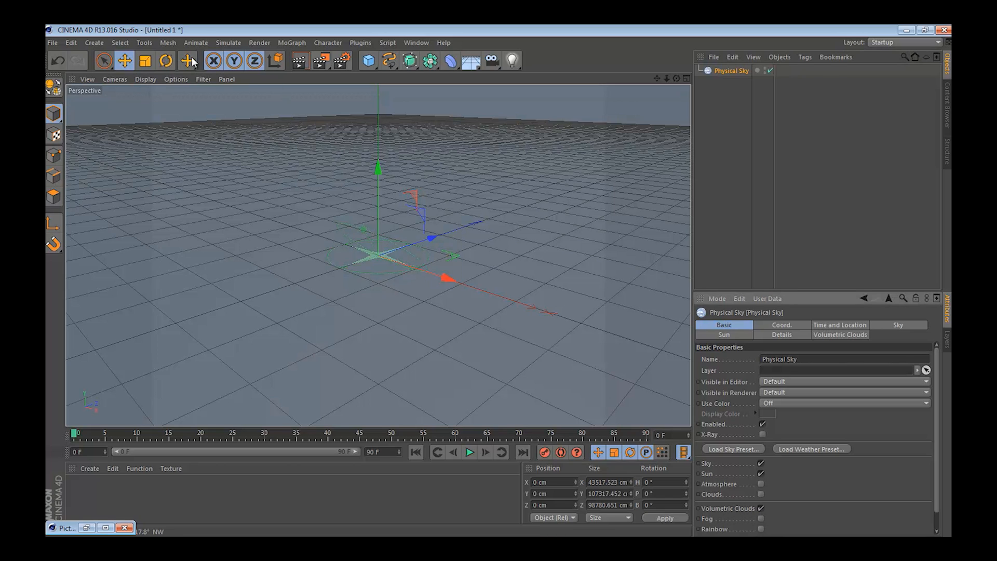
Paint cloud puffs across the sky plane with the Cloud Tool
click(94, 42)
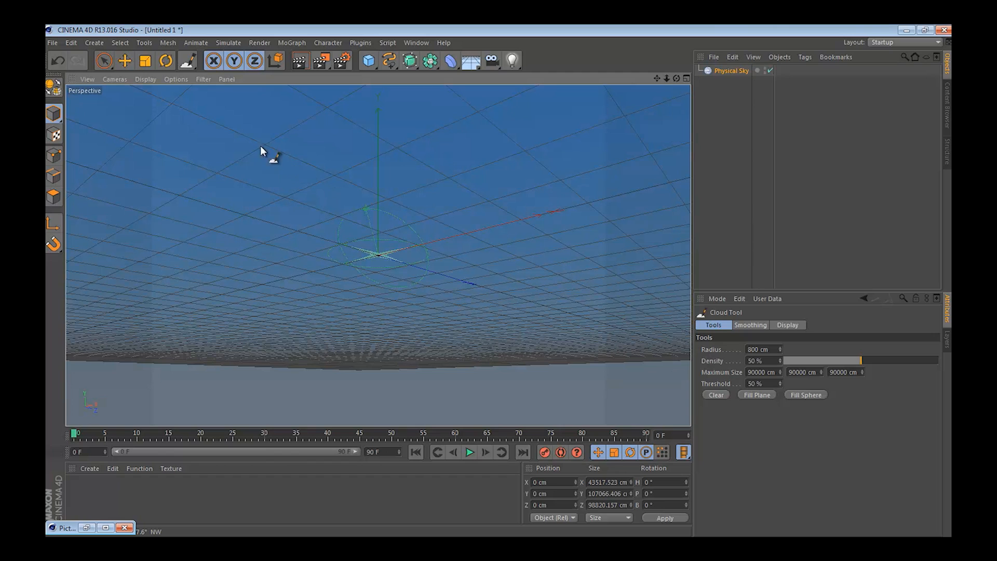
mouse_move(210, 174)
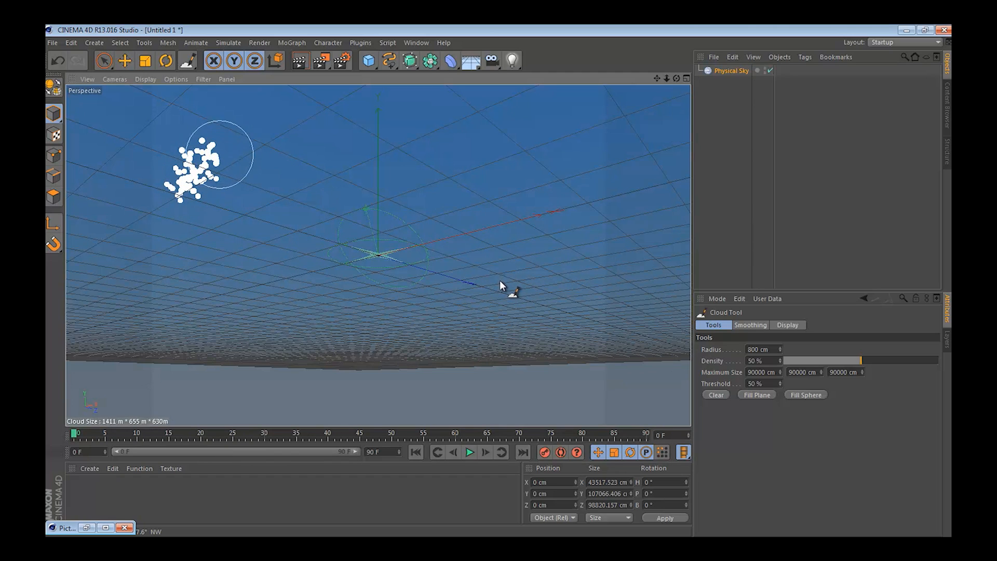
drag(216, 156, 438, 191)
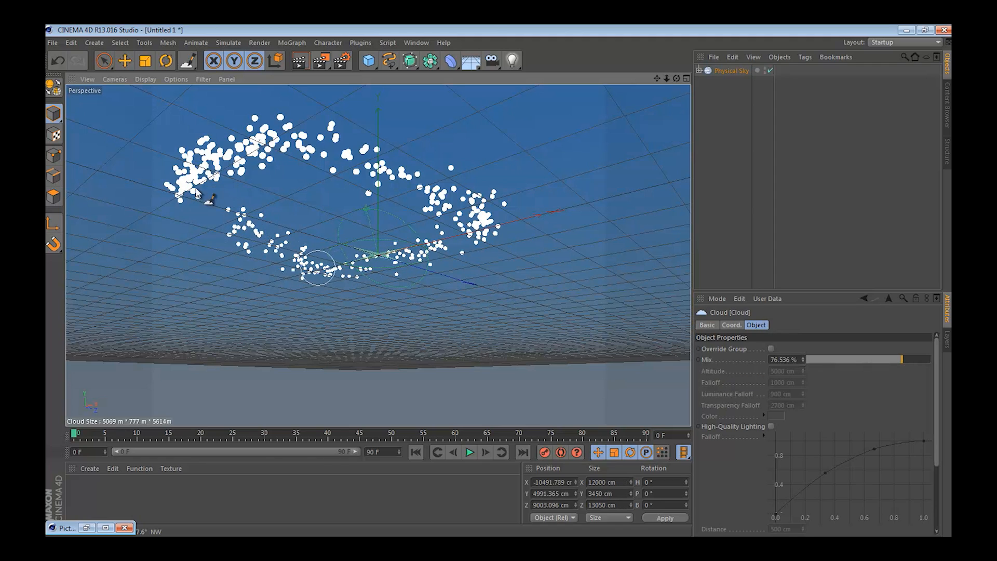
Set the Cloud object's Cloud Type to Ac perlucidus
click(299, 60)
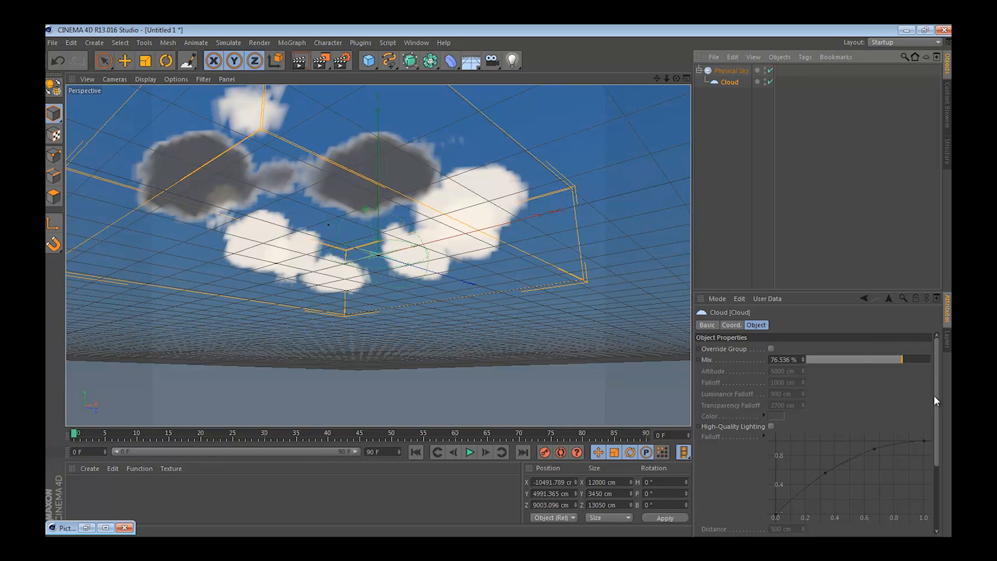
scroll(down, 3)
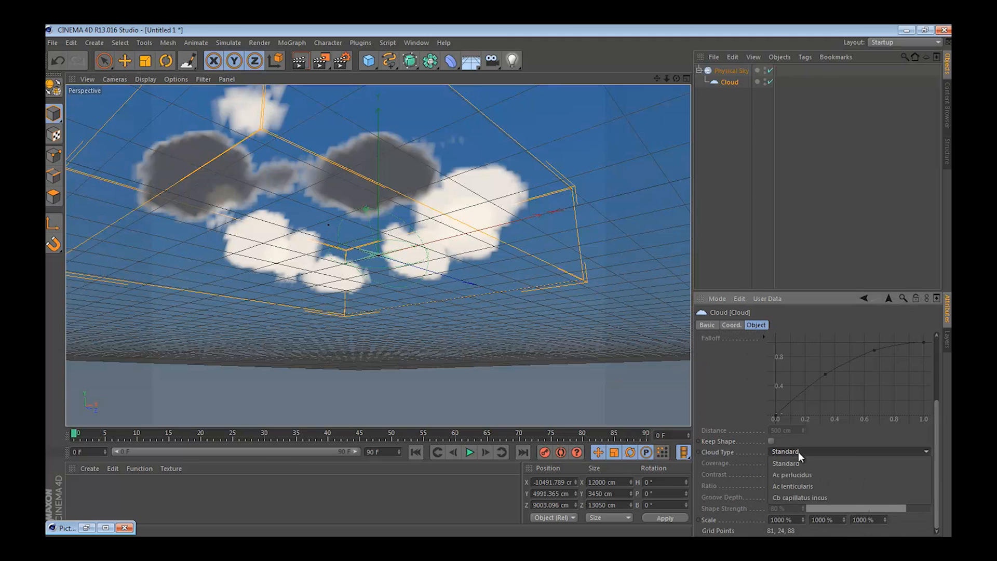
mouse_move(792, 474)
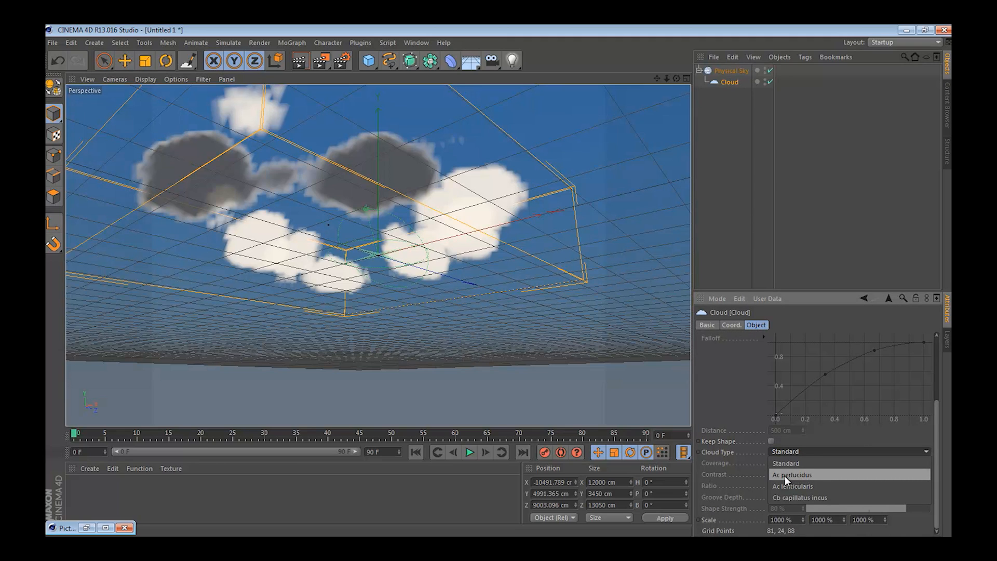
click(791, 474)
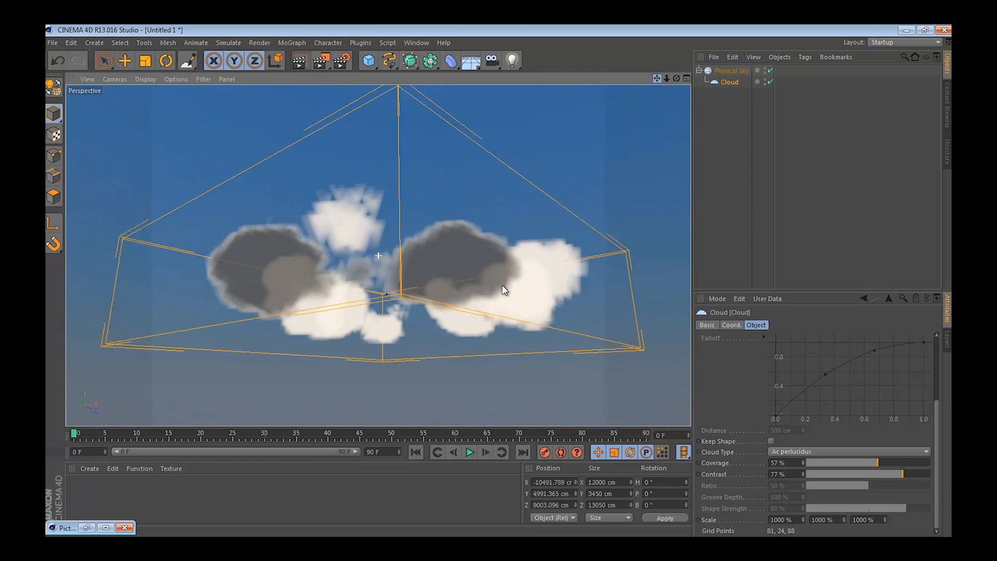
mouse_move(309, 60)
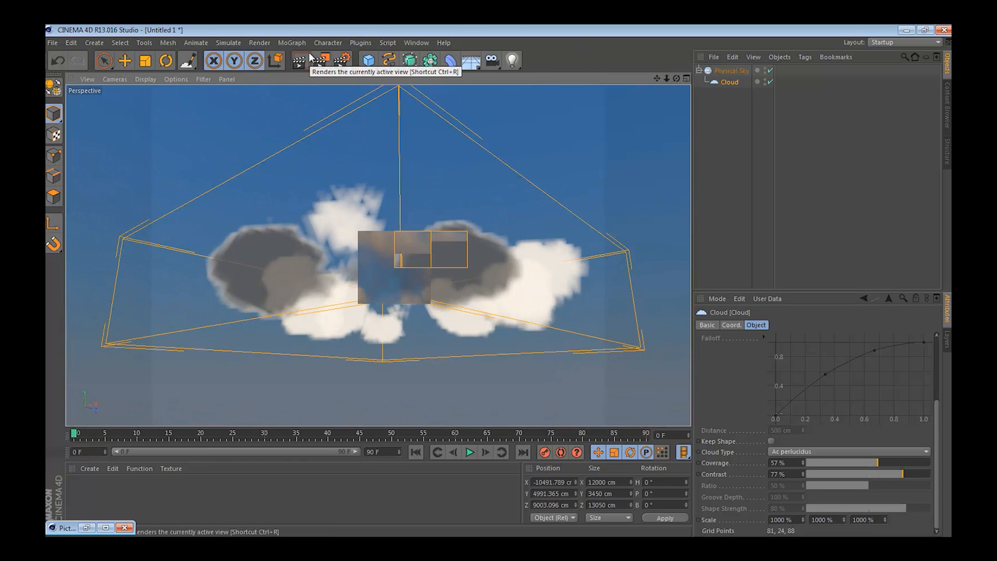
Render the active view to preview the sunlit volumetric clouds
click(297, 60)
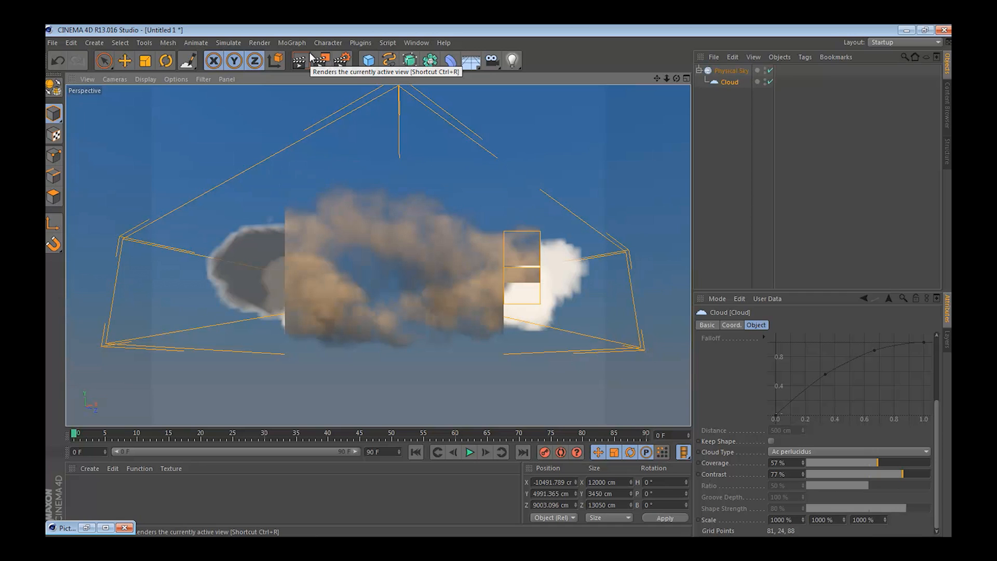
mouse_move(345, 60)
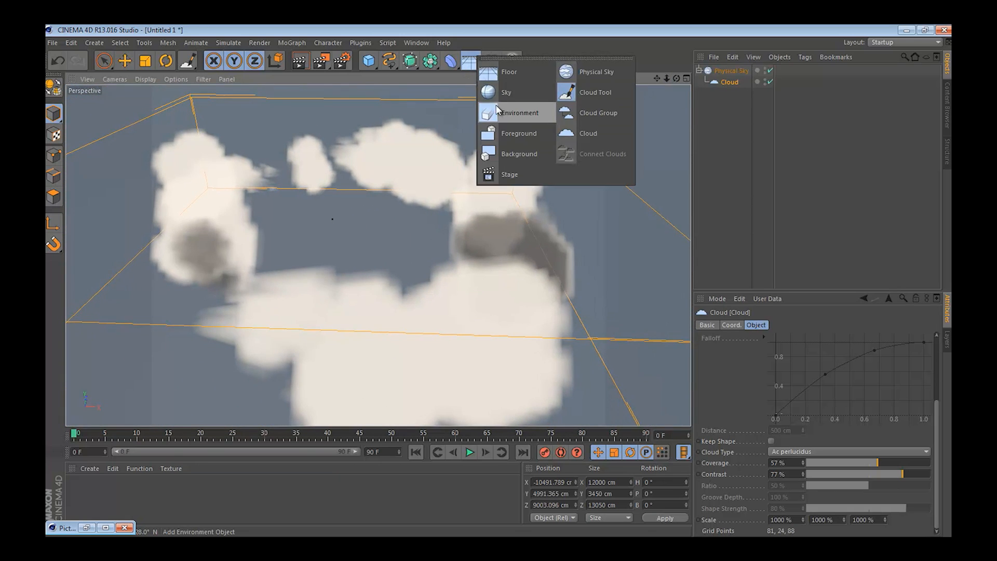
Add a Landscape primitive and enlarge its size to 10600 beneath the clouds
click(367, 60)
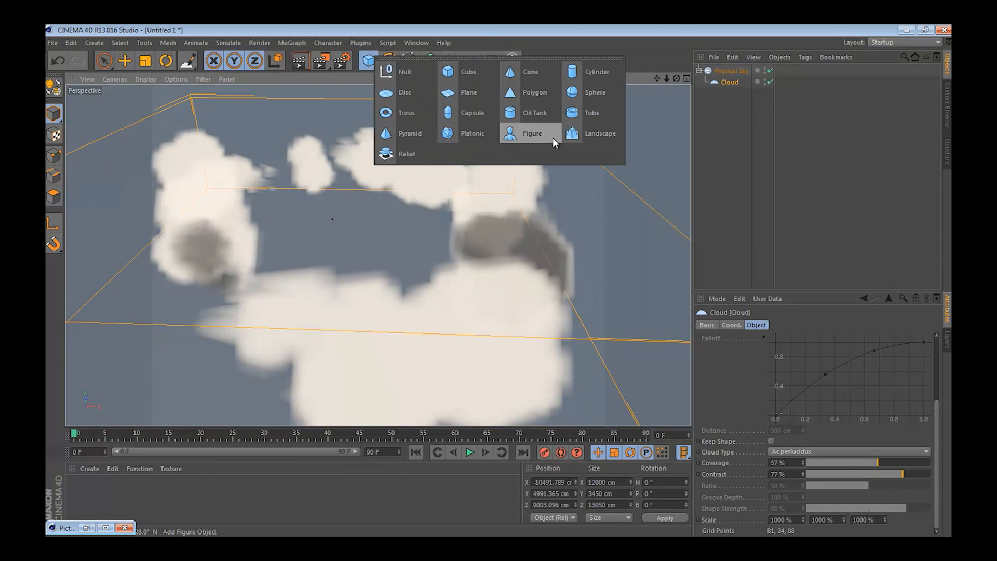
click(599, 134)
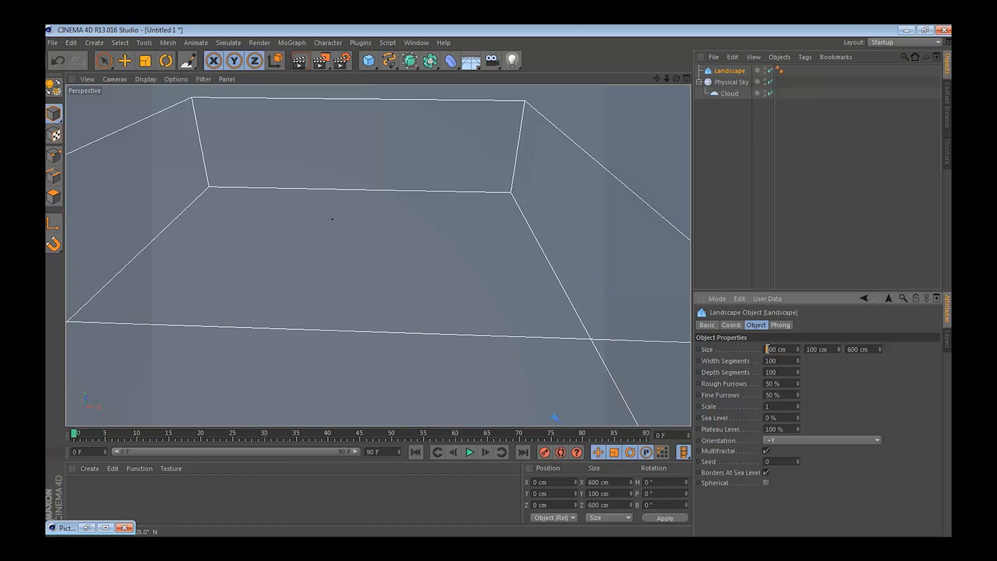
text(10600)
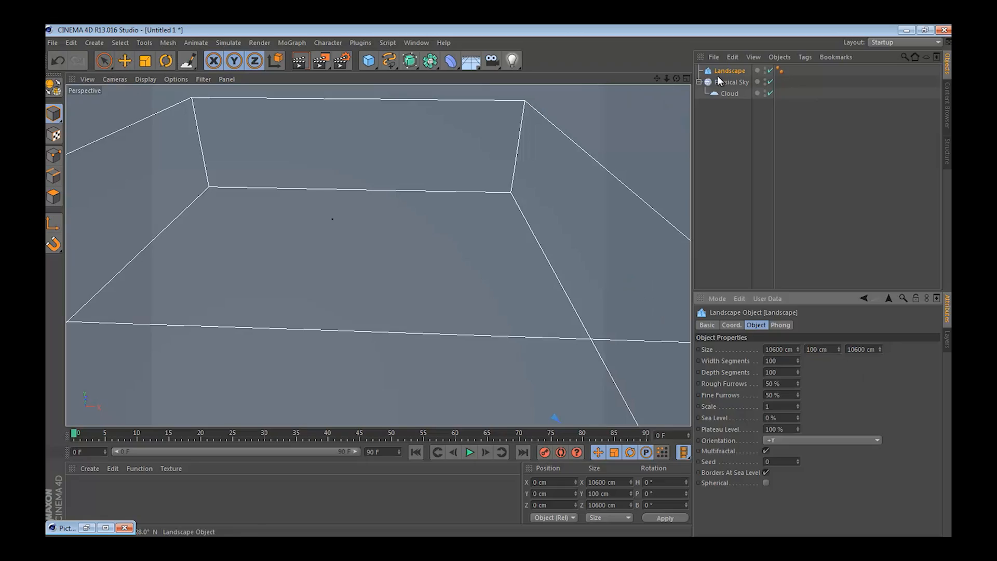
click(126, 60)
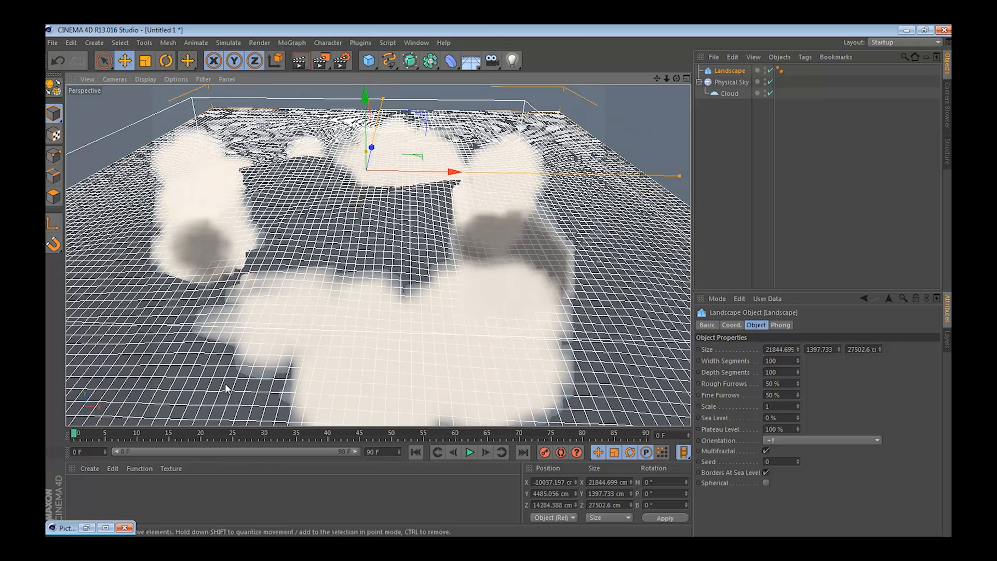
Load the Grass-01 nature material preset and apply it to the landscape
click(89, 468)
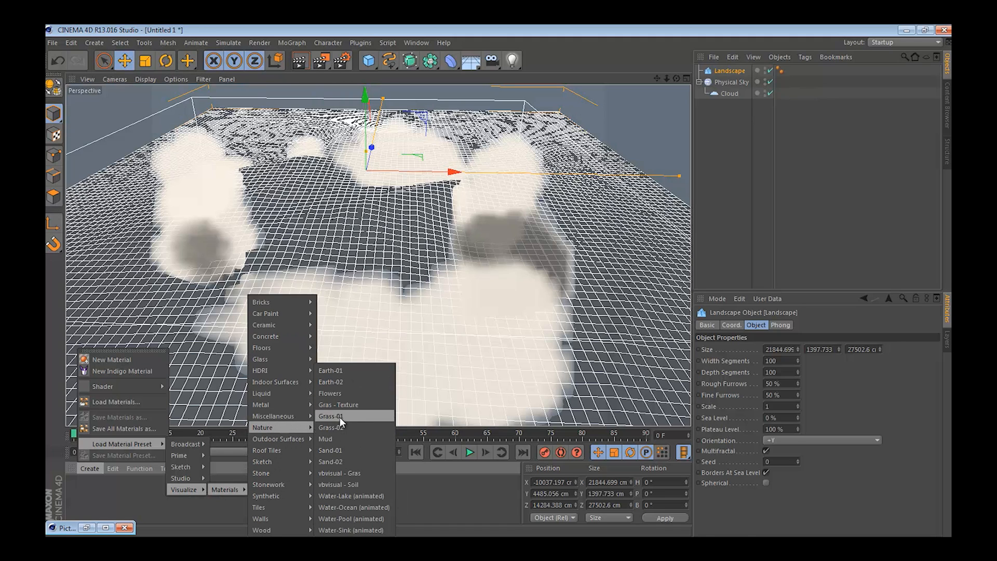
click(331, 415)
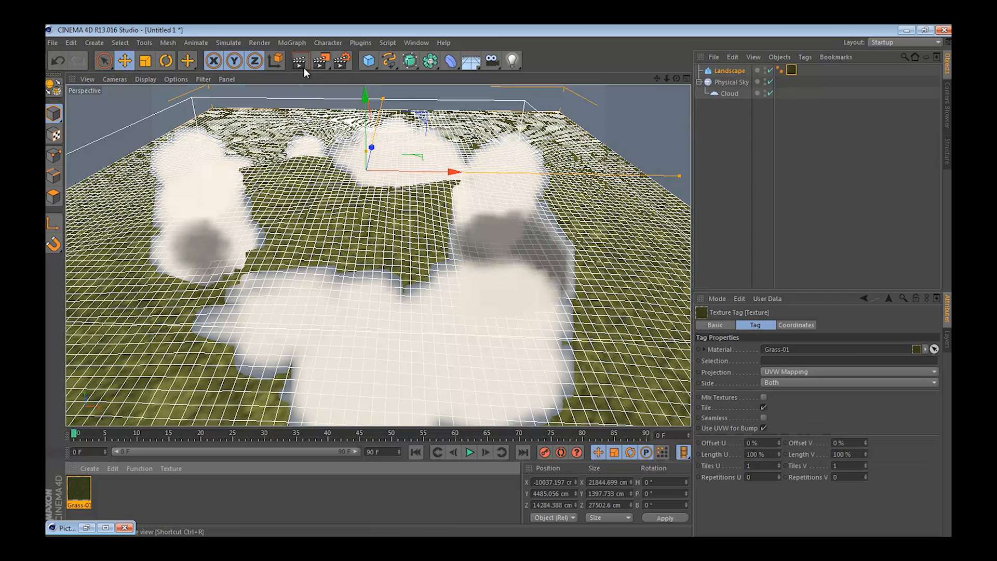
mouse_move(299, 61)
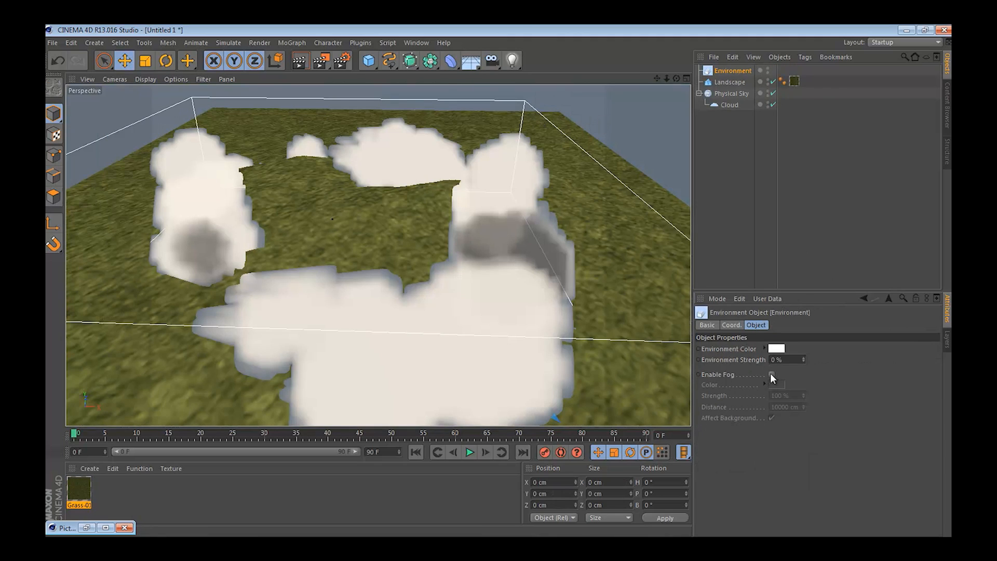
Enable fog on the Environment at 45% strength and set its distance to 30000 cm
click(771, 375)
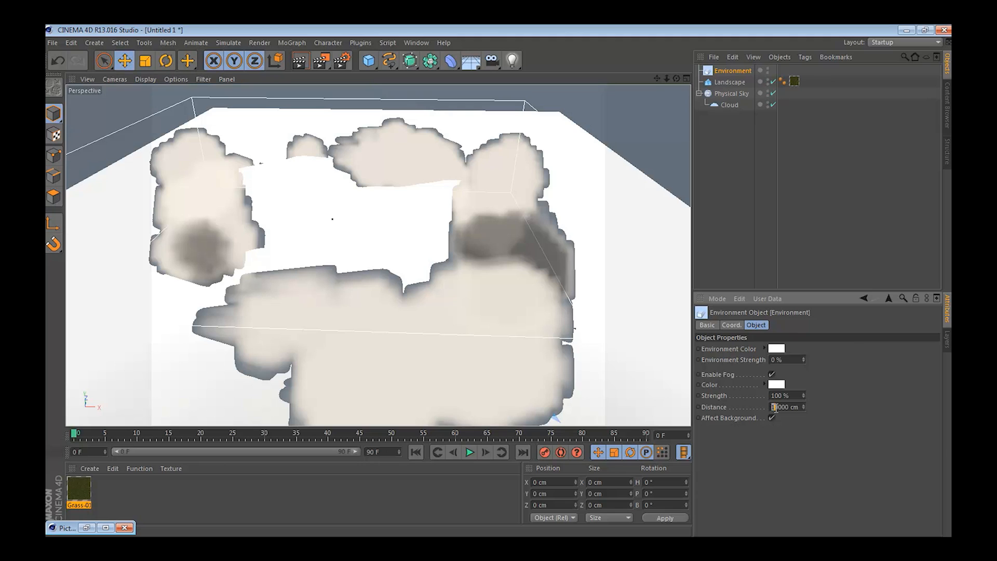
text(50000)
click(788, 394)
text(45)
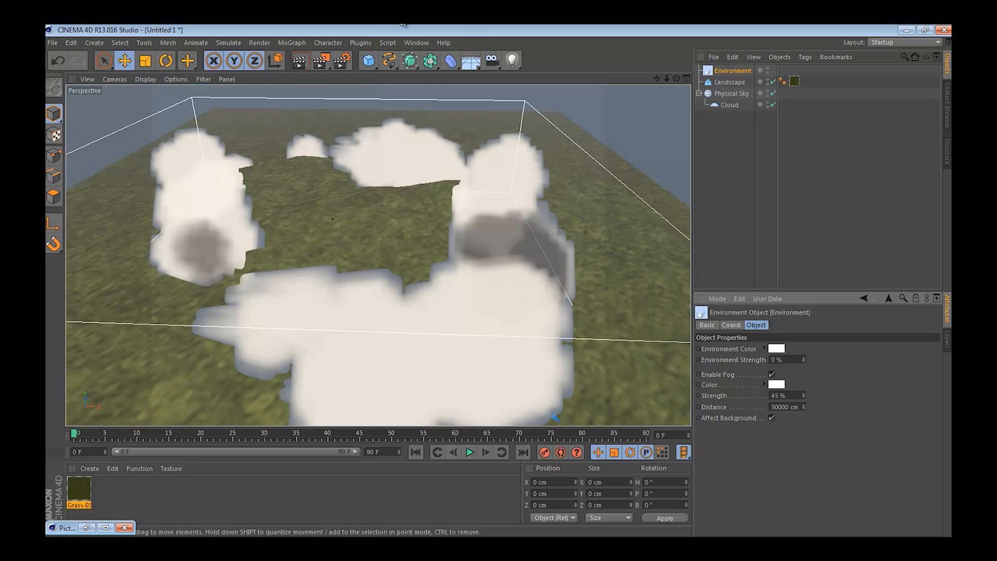
mouse_move(299, 60)
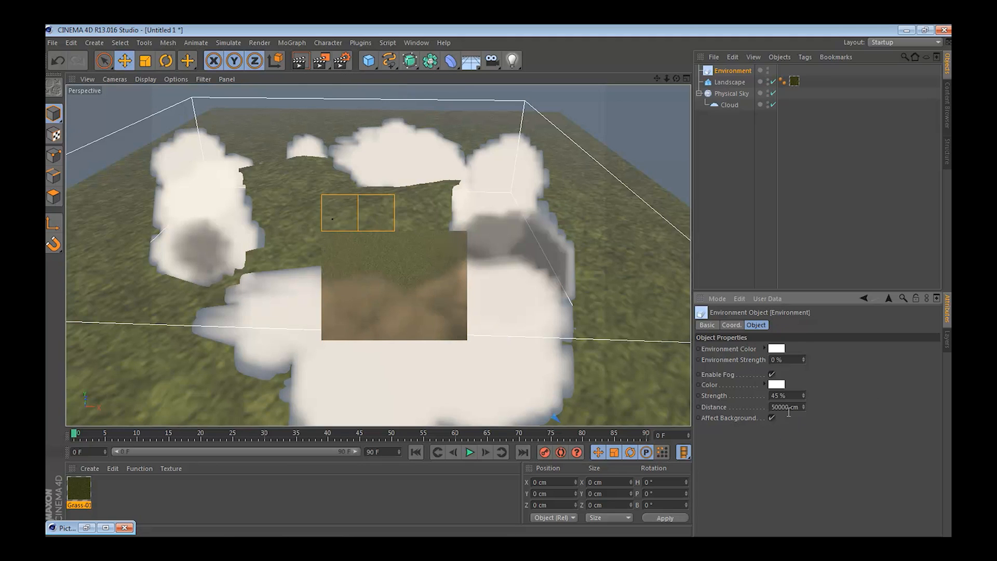
triple_click(788, 407)
text(30000)
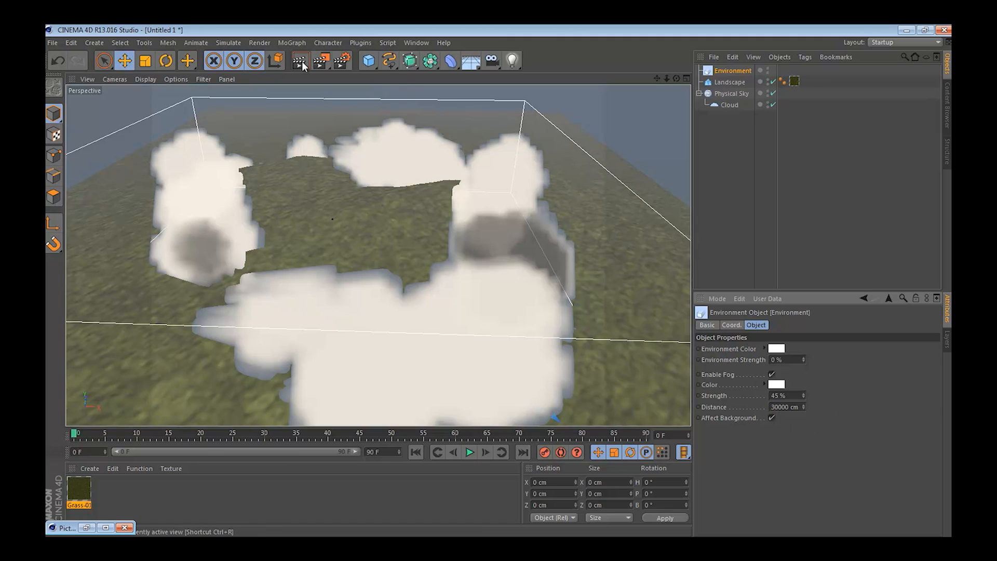
mouse_move(299, 60)
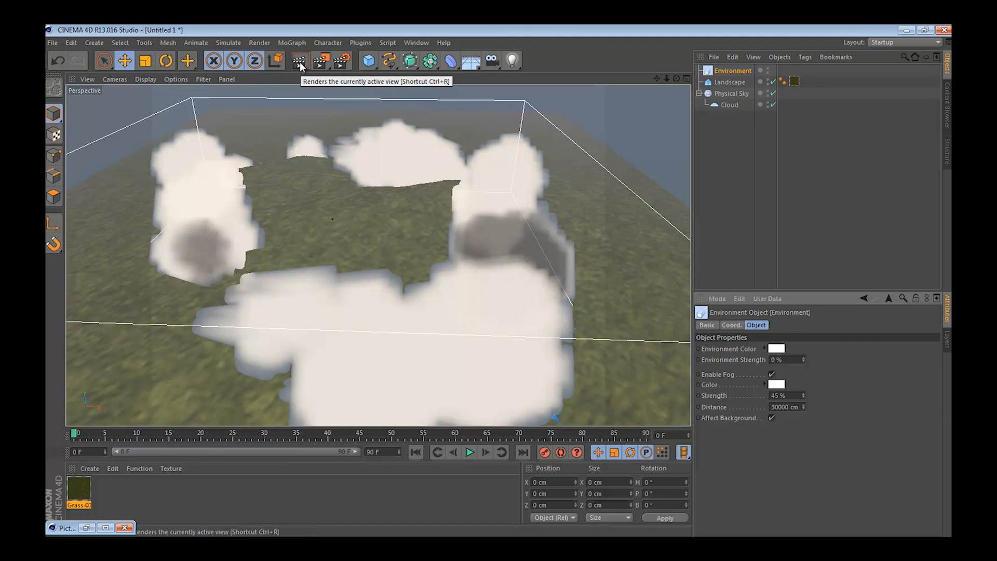
mouse_move(696, 105)
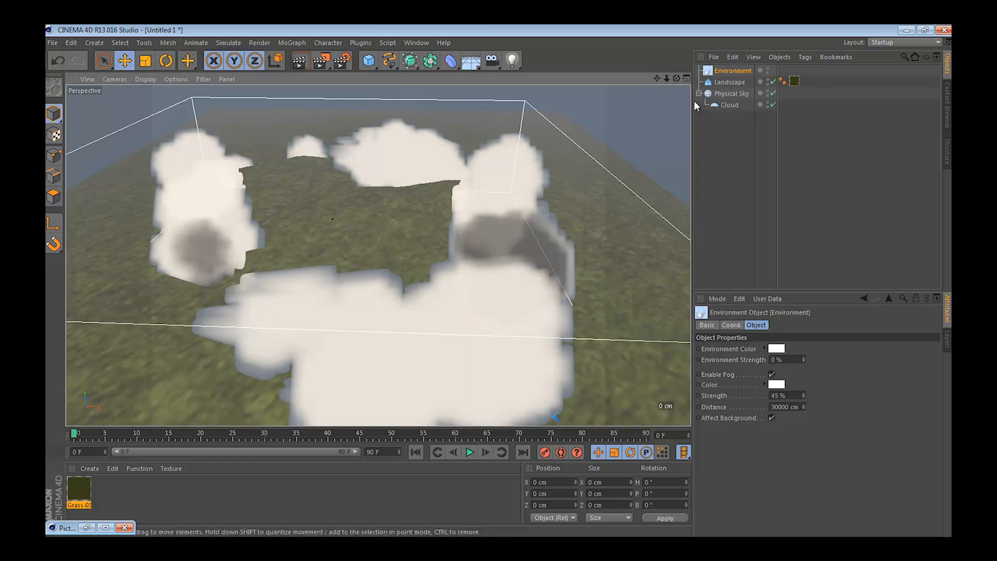
click(731, 82)
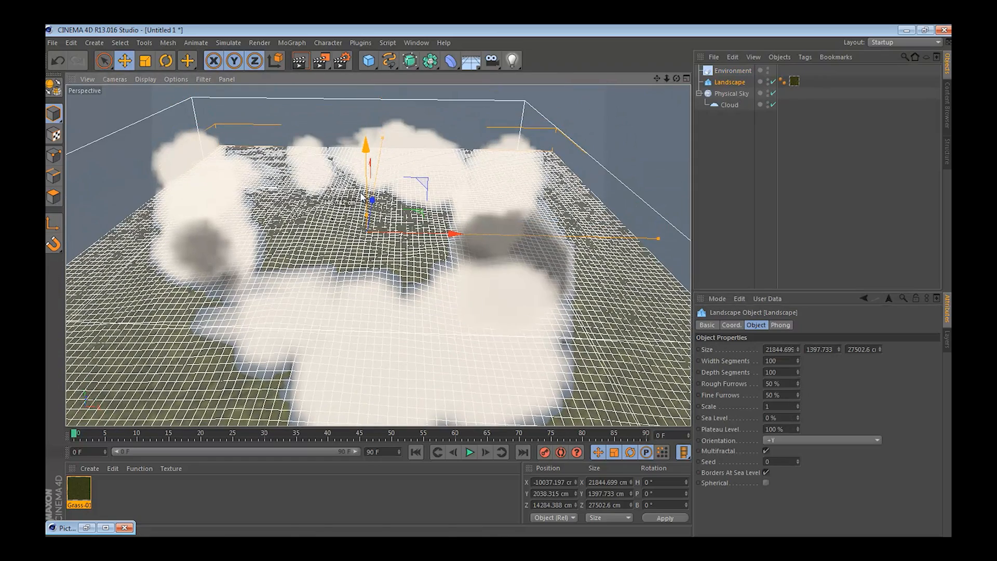
mouse_move(298, 60)
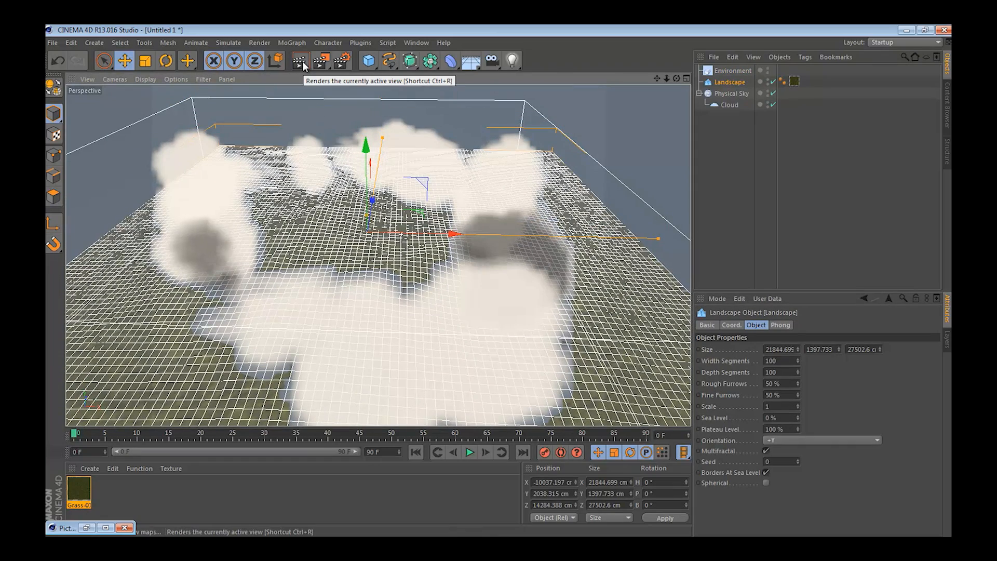
click(318, 60)
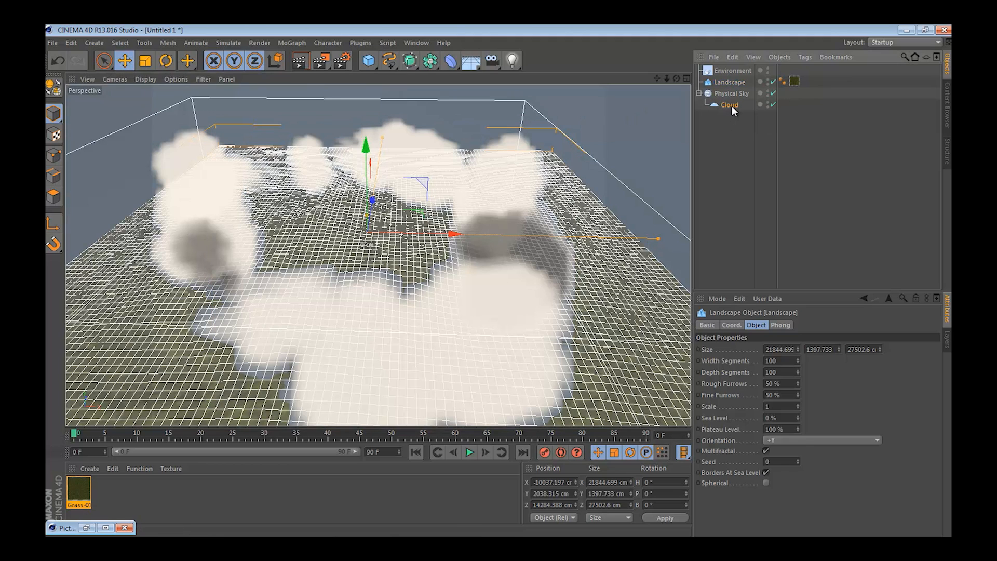
Duplicate and reposition the cloud, enabling Override Group for its own altitude
click(730, 105)
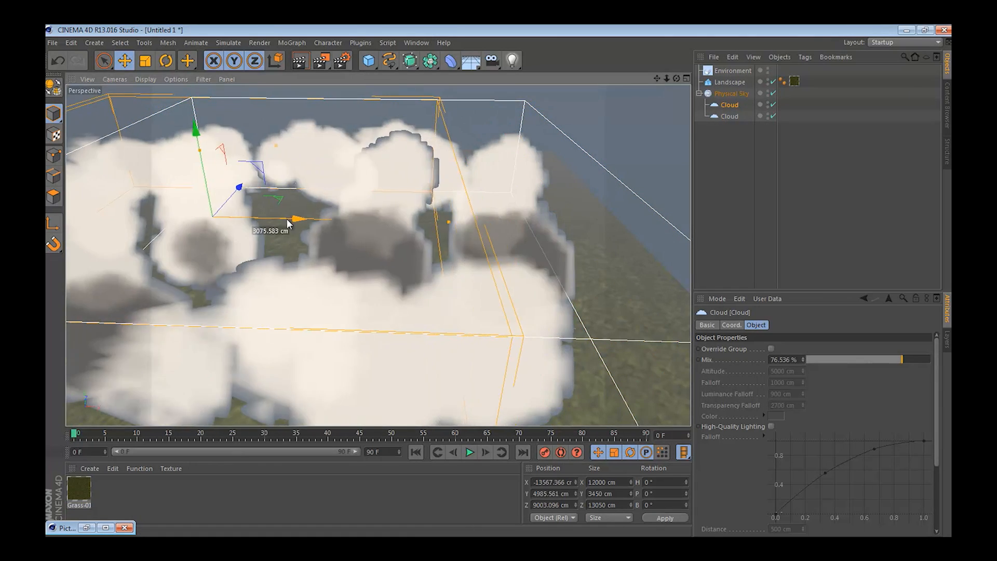
click(165, 60)
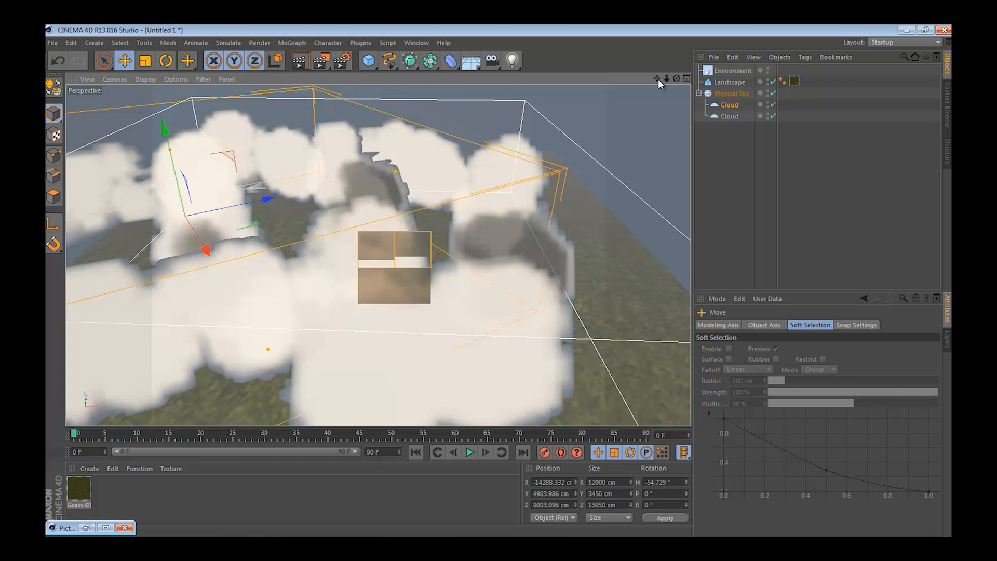
click(729, 104)
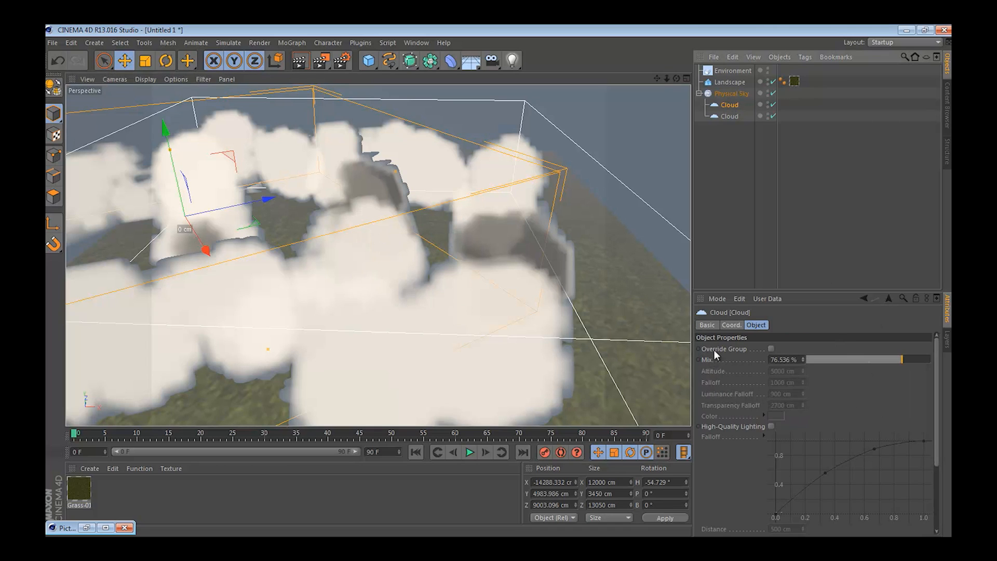
click(771, 349)
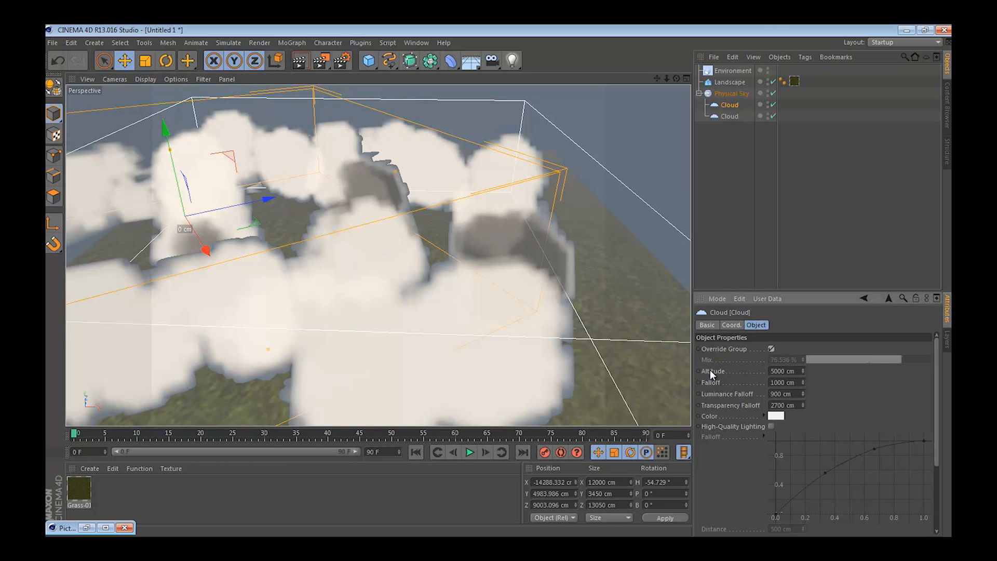
mouse_move(803, 375)
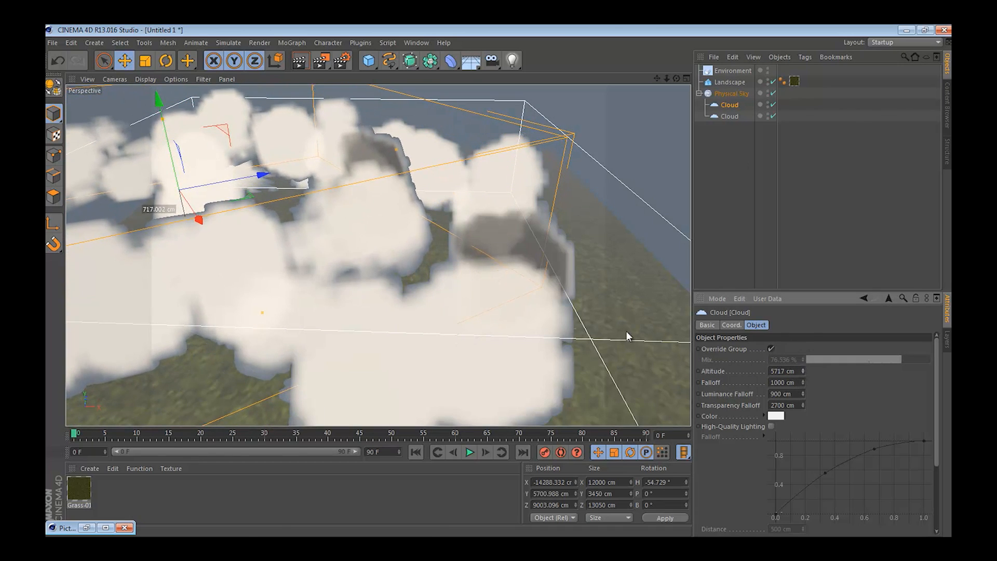
mouse_move(315, 117)
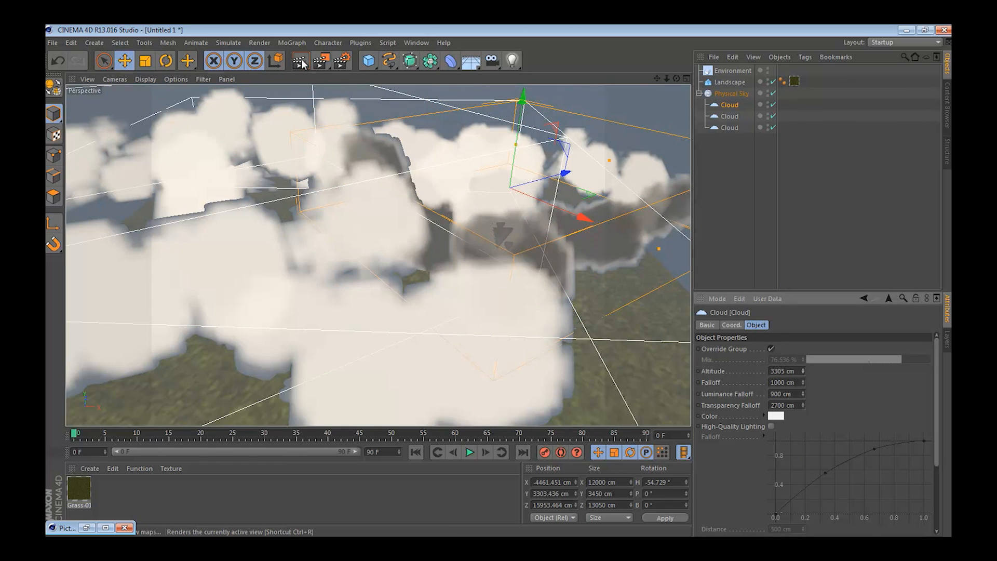
mouse_move(303, 62)
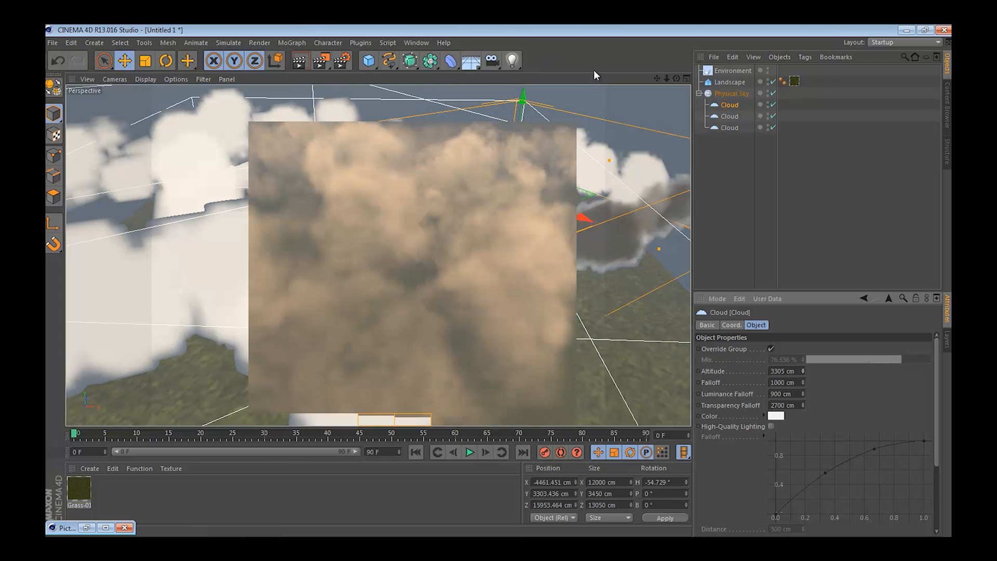
mouse_move(471, 60)
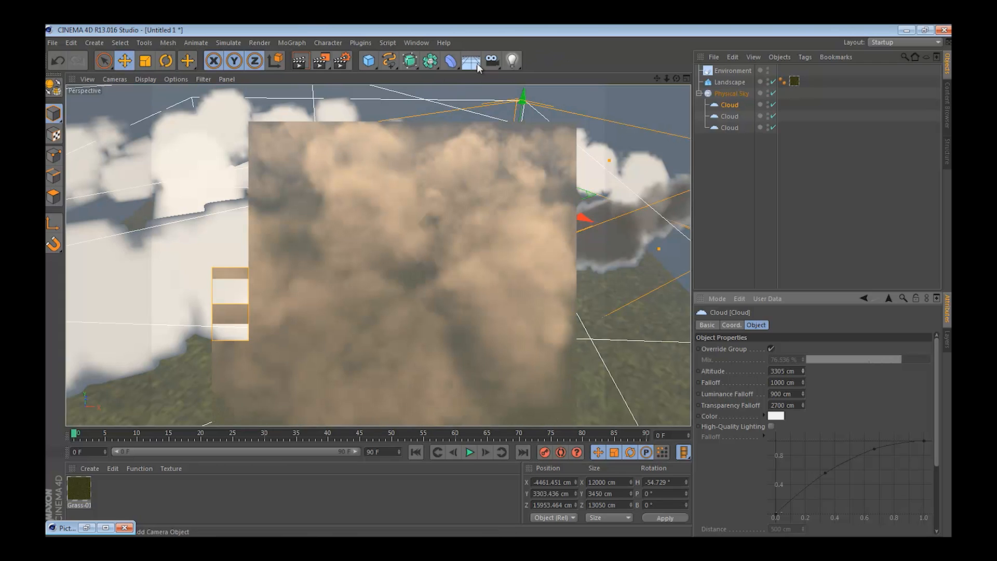